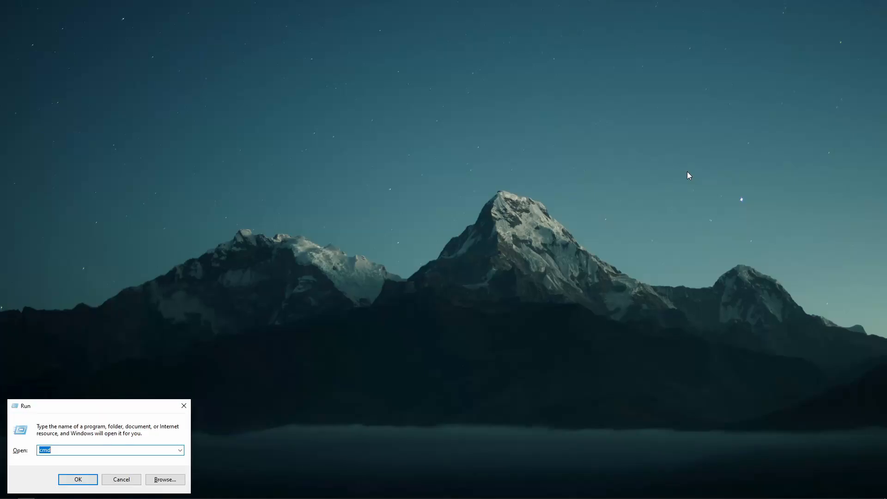
From Command Prompt, make the sfml folder, enter it, and launch 'code .'.
{"action": "left_click", "coordinate": [77, 479]}
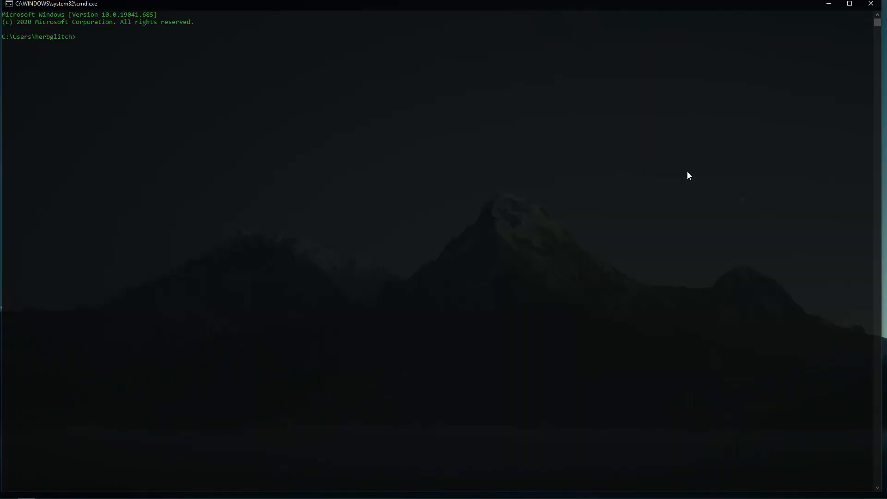
{"action": "mouse_move", "coordinate": [678, 177]}
{"action": "type", "text": "cd programs/c++/games/sfml/tutorial"}
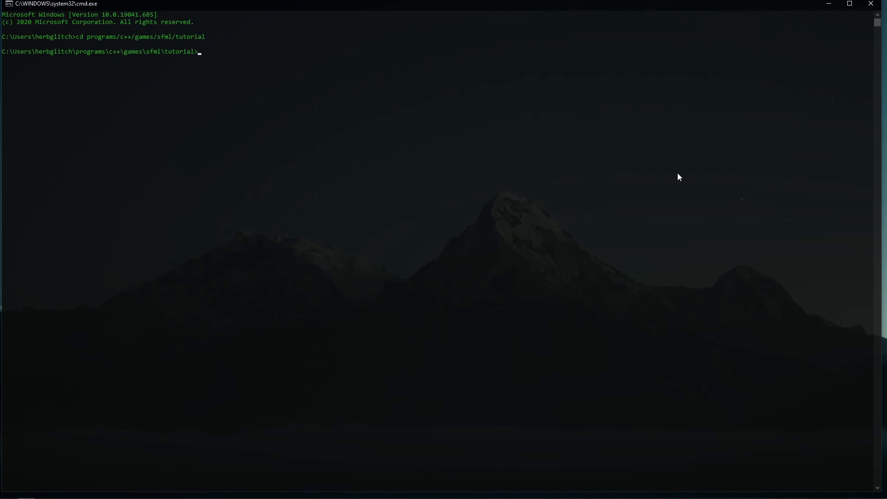
{"action": "type", "text": "mkdir"}
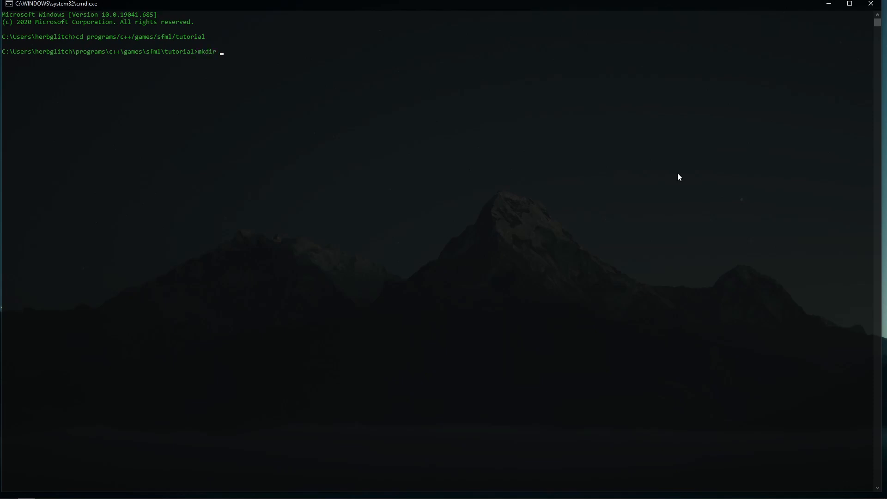
{"action": "key", "text": "Return"}
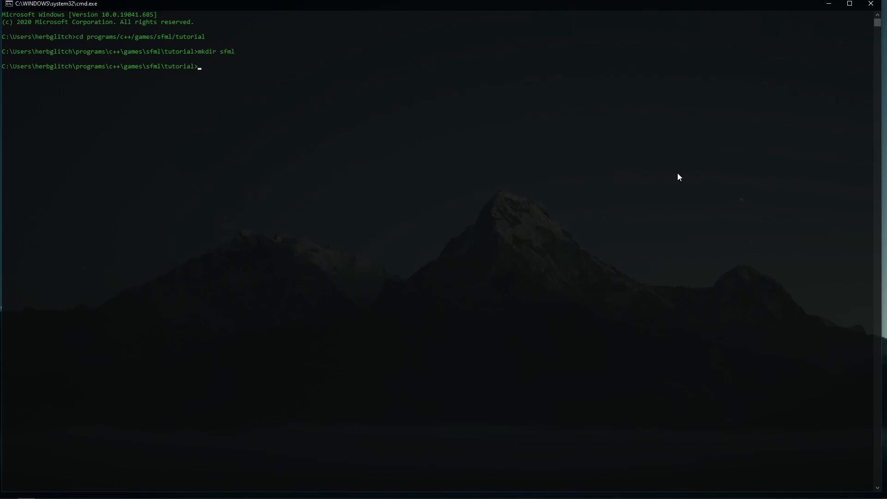
{"action": "type", "text": "cd"}
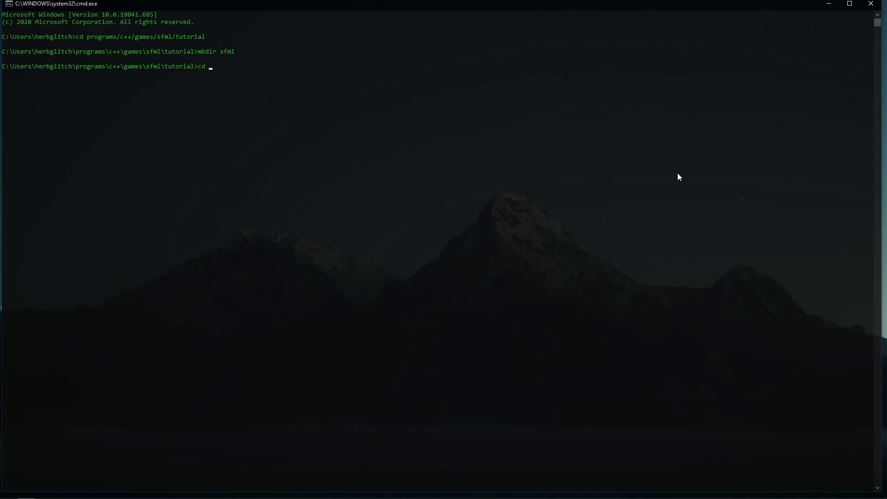
{"action": "key", "text": "Return"}
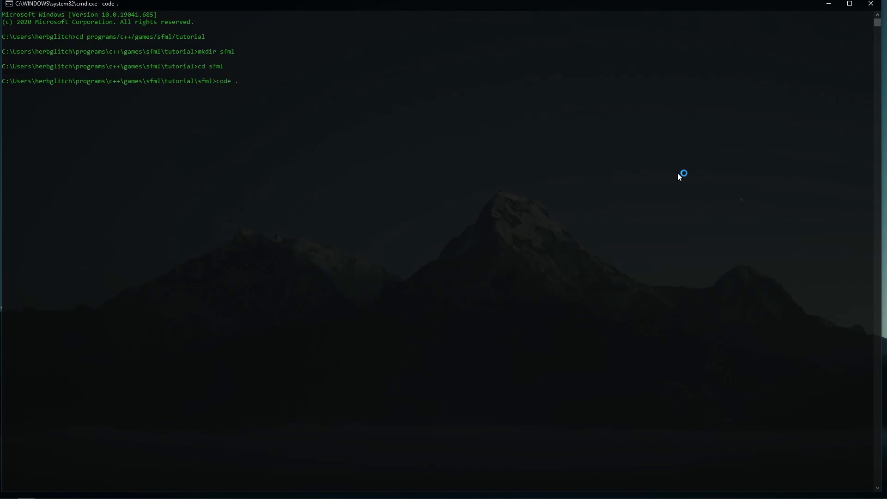
{"action": "key", "text": "Return"}
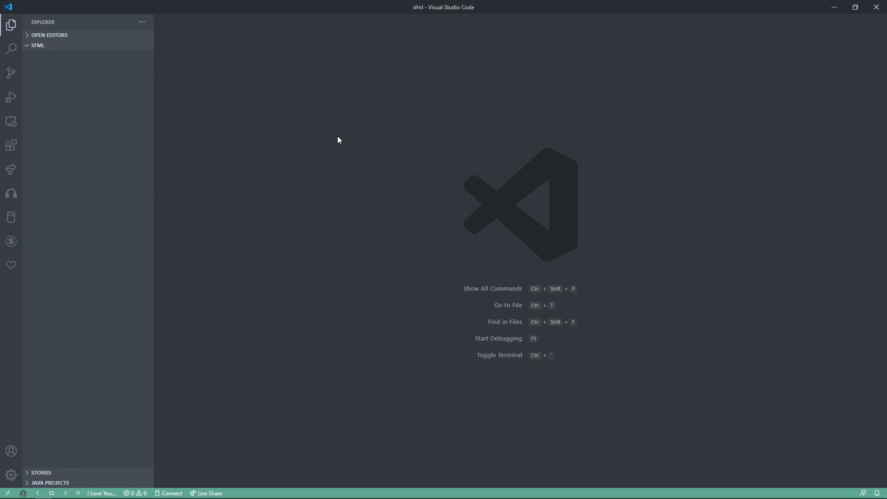
{"action": "mouse_move", "coordinate": [337, 52]}
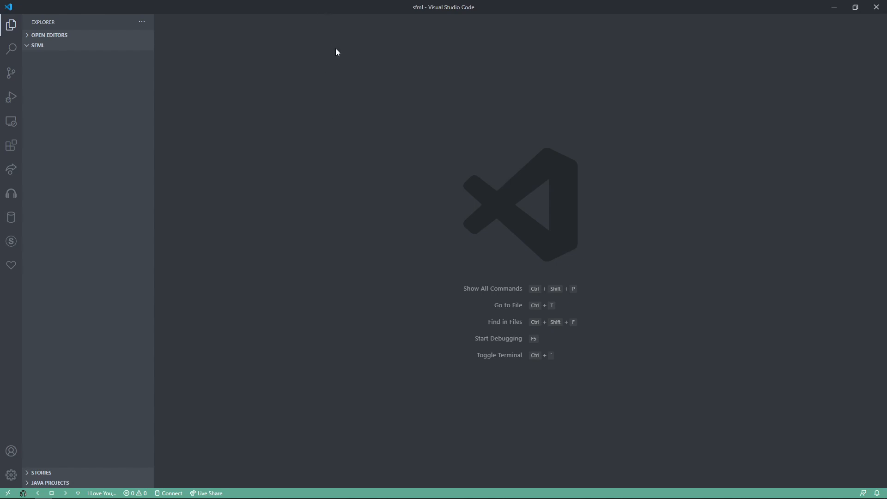
{"action": "mouse_move", "coordinate": [508, 194]}
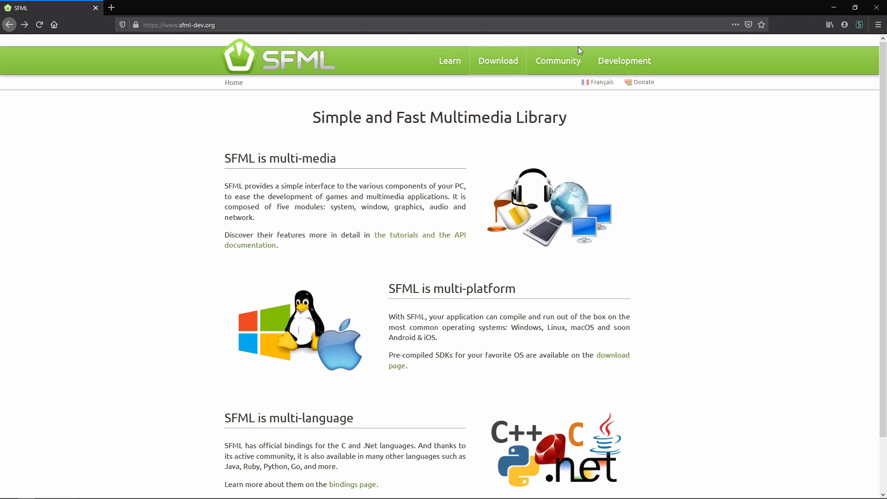
Download the SFML 2.5.1 GCC 7.3.0 MinGW (DW2) 32-bit package.
{"action": "left_click", "coordinate": [498, 61]}
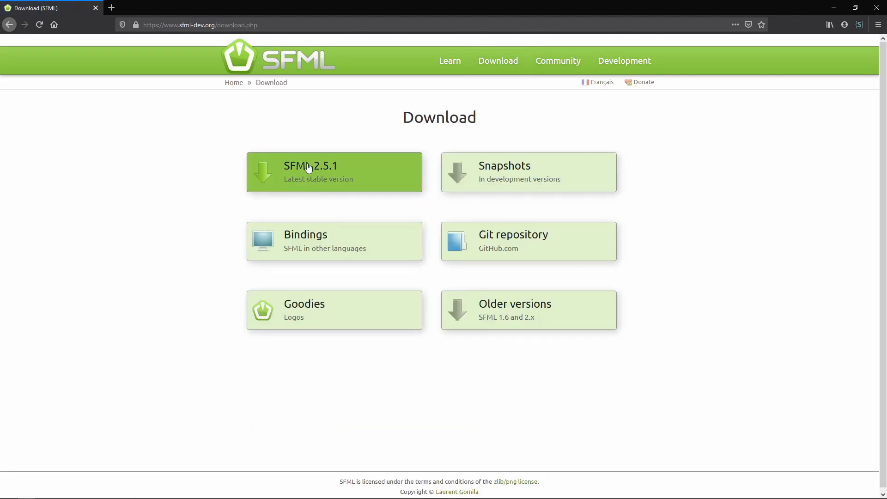
{"action": "left_click", "coordinate": [310, 166]}
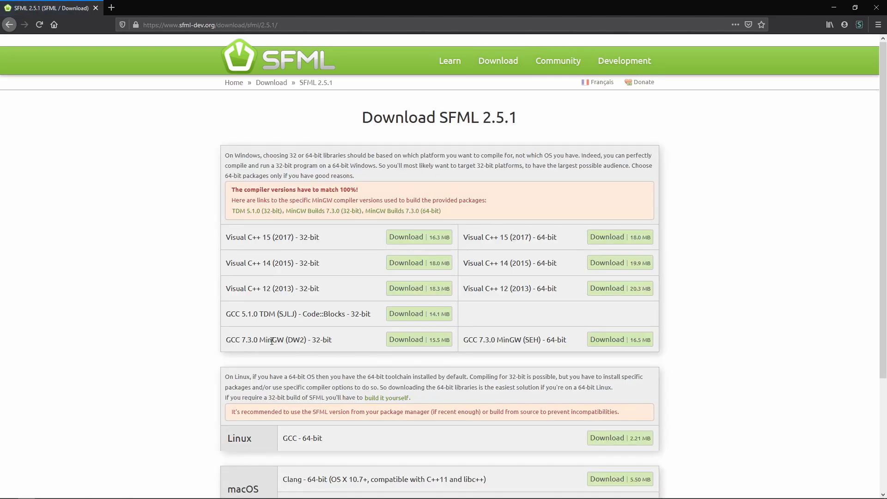
{"action": "left_click", "coordinate": [419, 339]}
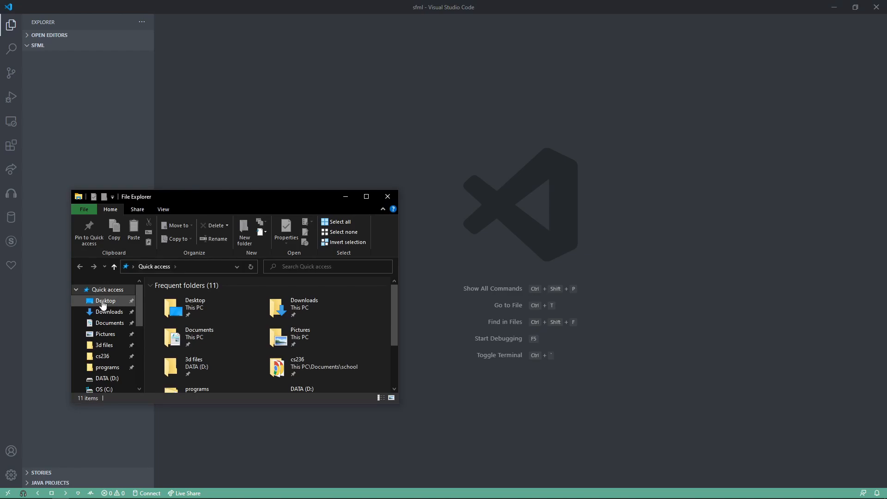
Extract the SFML zip in Downloads to its default destination.
{"action": "left_click", "coordinate": [110, 312]}
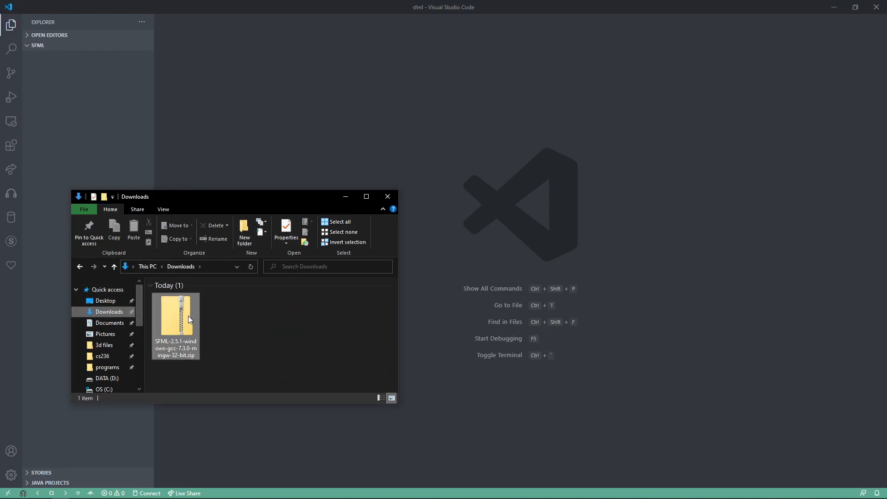
{"action": "right_click", "coordinate": [176, 325]}
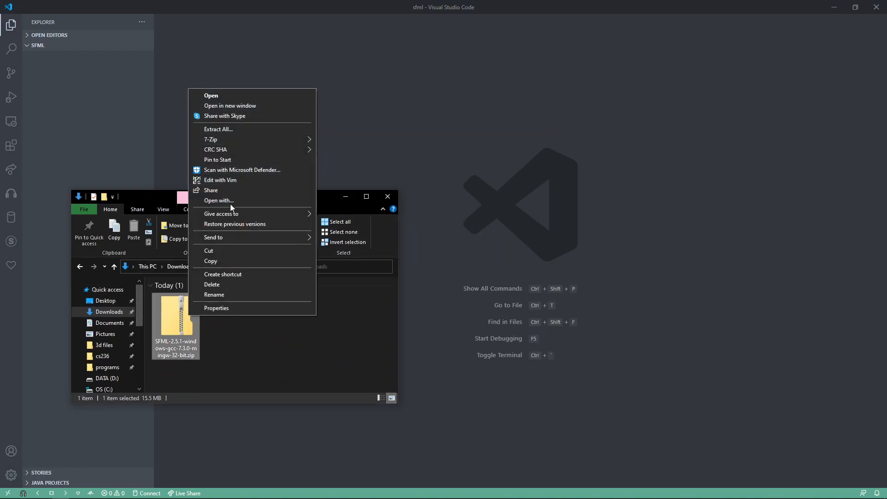
{"action": "left_click", "coordinate": [218, 129]}
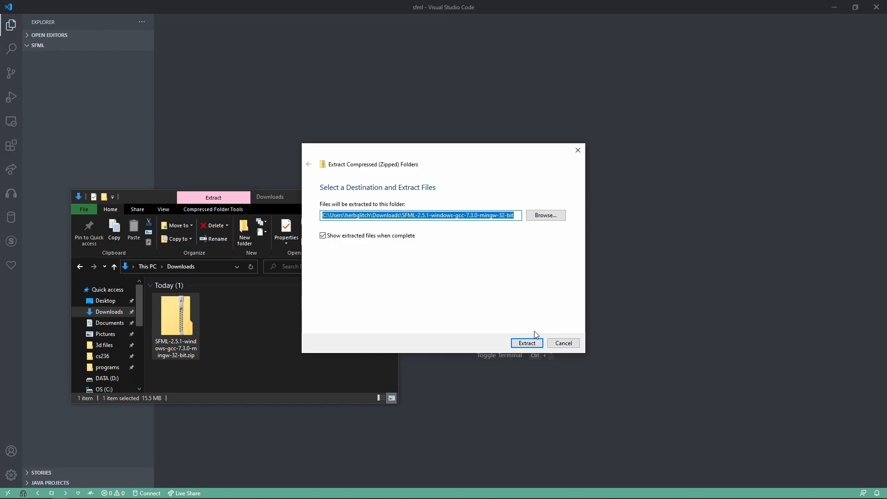
{"action": "left_click", "coordinate": [526, 342]}
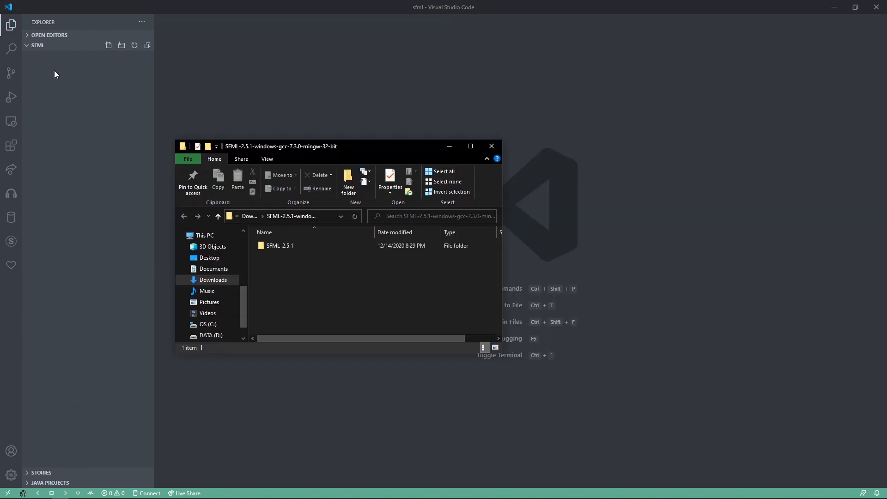
Create a src folder and browse SFML-2.5.1 and its bin folder for include, lib and DLLs.
{"action": "left_click", "coordinate": [108, 46]}
{"action": "type", "text": "src"}
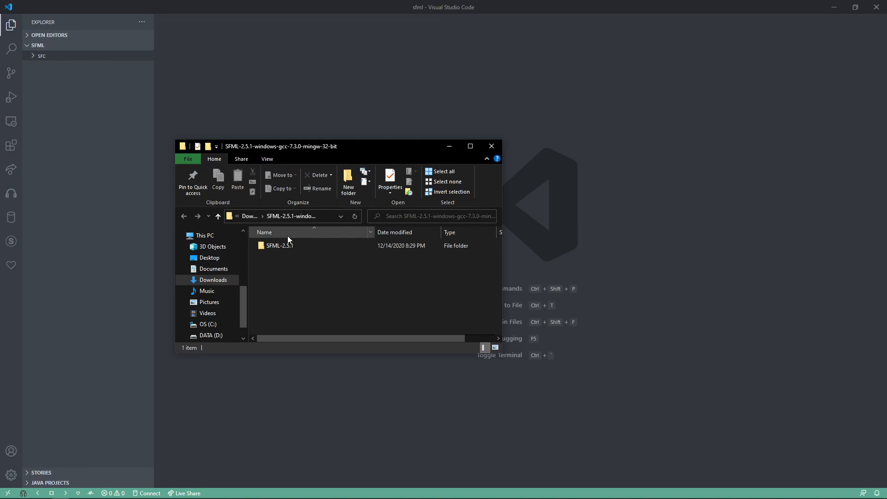
{"action": "double_click", "coordinate": [279, 246]}
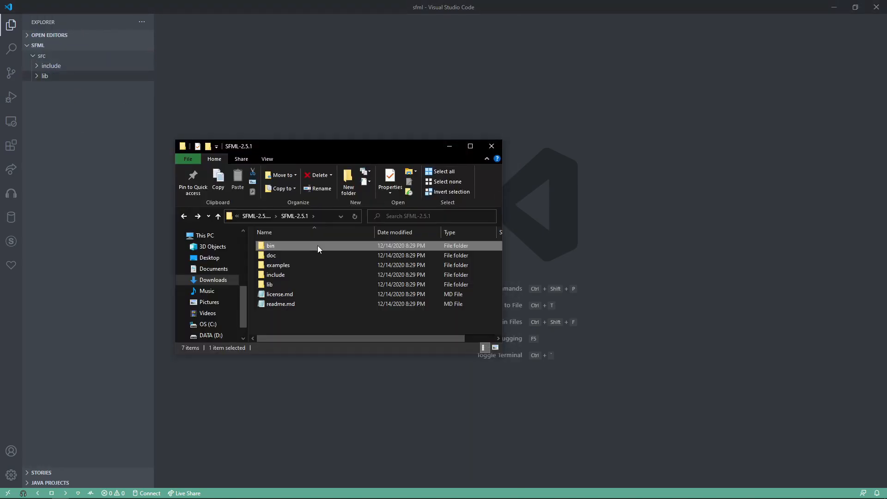
{"action": "double_click", "coordinate": [270, 245]}
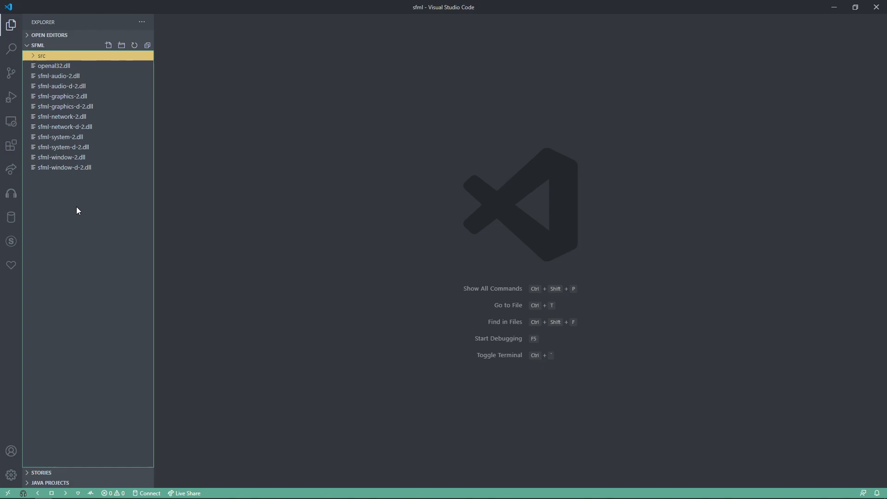
Create a new file named Makefile at the sfml project root.
{"action": "right_click", "coordinate": [88, 204]}
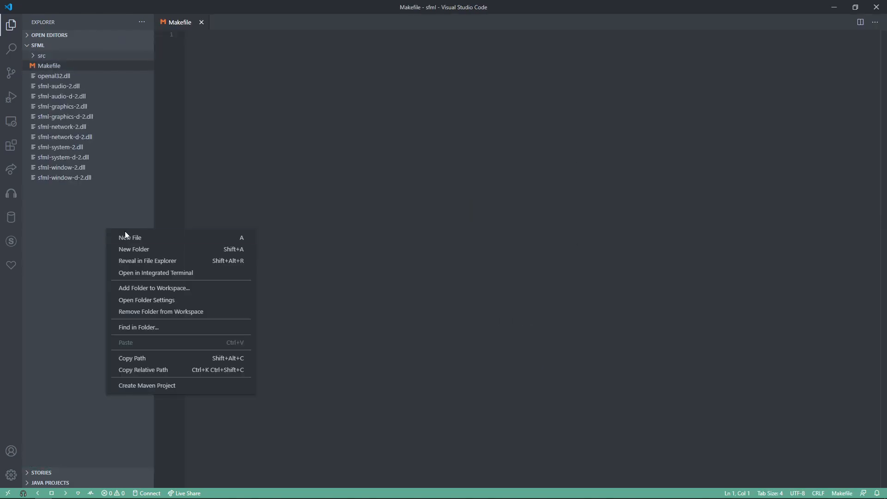
{"action": "left_click", "coordinate": [130, 237]}
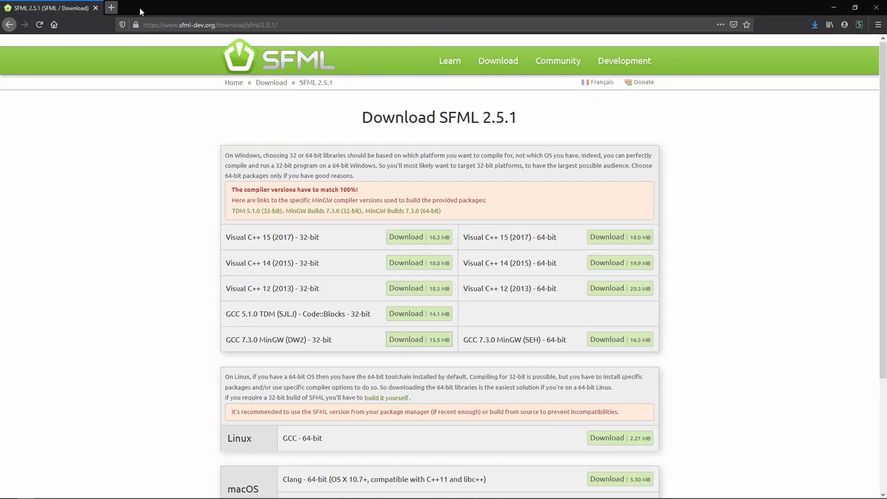
Browse the SFML 2.5 tutorials and open the SFML and Linux tutorial.
{"action": "left_click", "coordinate": [277, 56]}
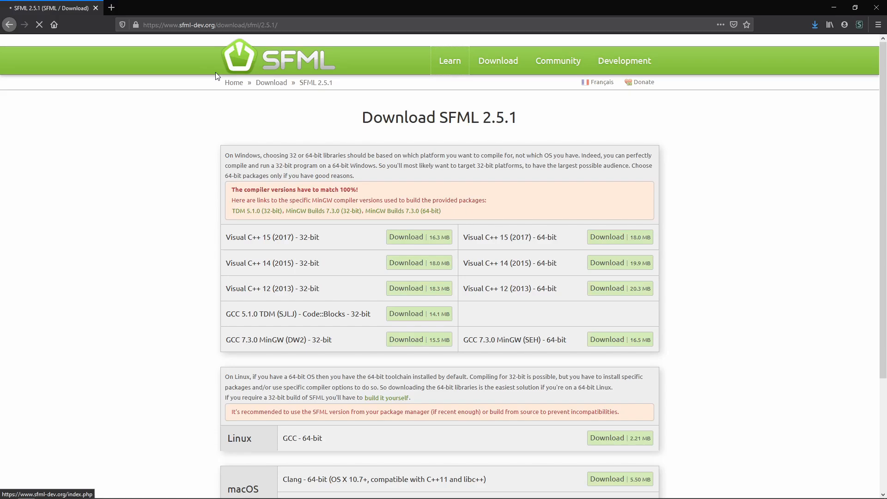
{"action": "left_click", "coordinate": [450, 60]}
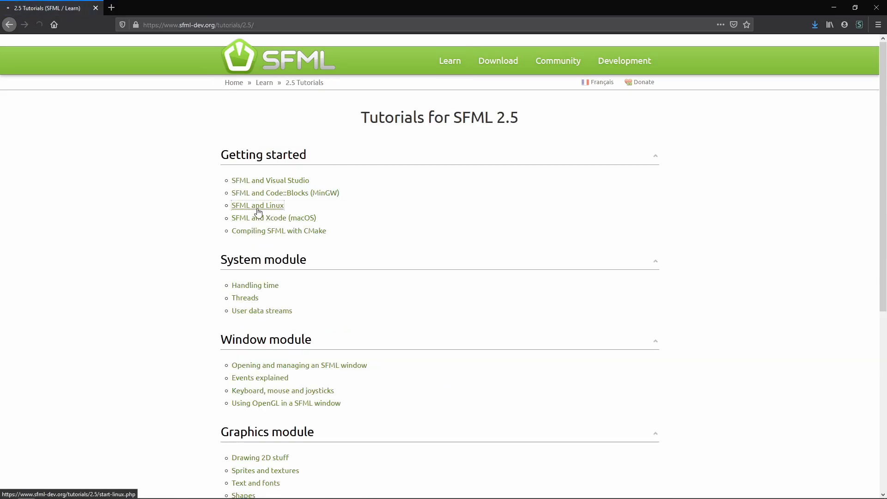
{"action": "left_click", "coordinate": [257, 205]}
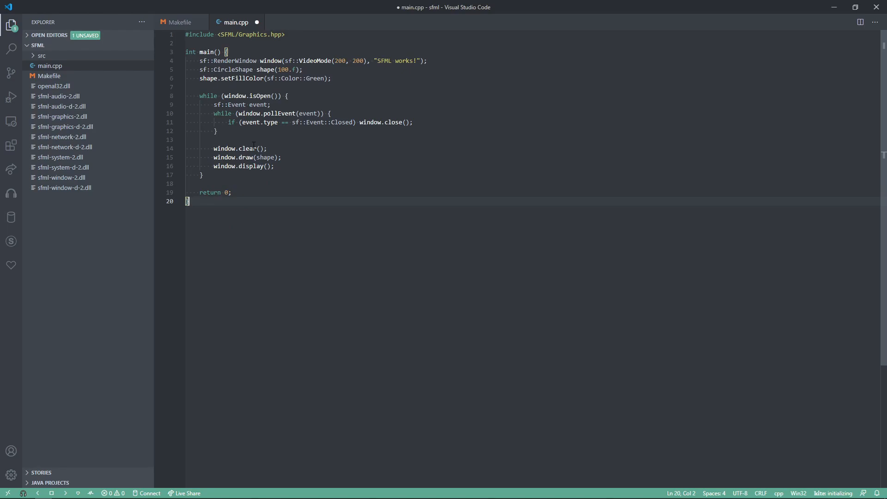
Open Preferences: Open Settings (UI) from the command palette.
{"action": "key", "text": "ctrl+shift+p"}
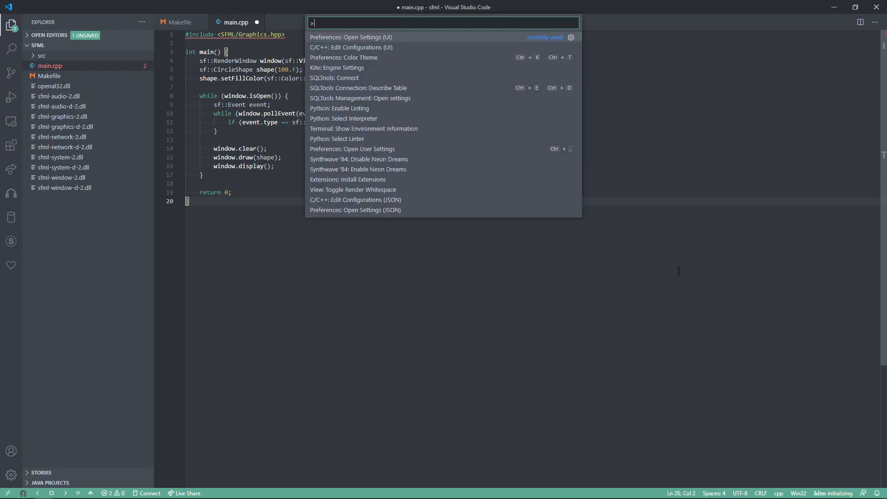
{"action": "type", "text": "setting"}
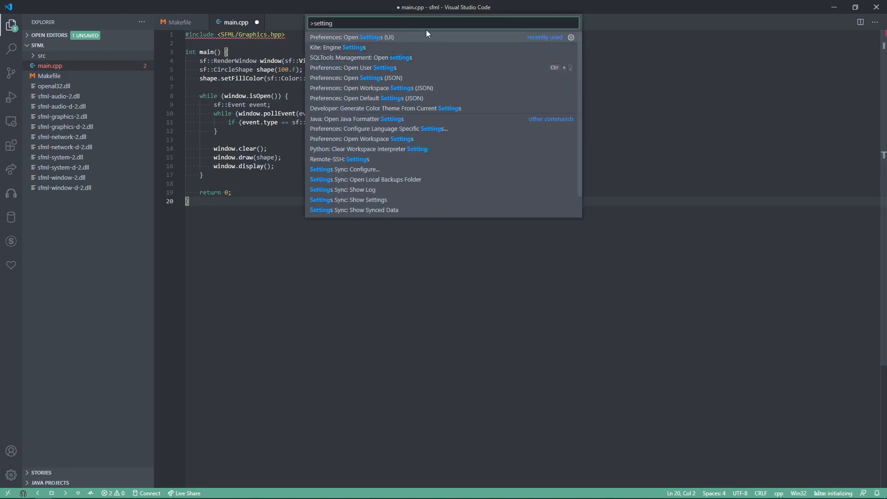
{"action": "left_click", "coordinate": [351, 37]}
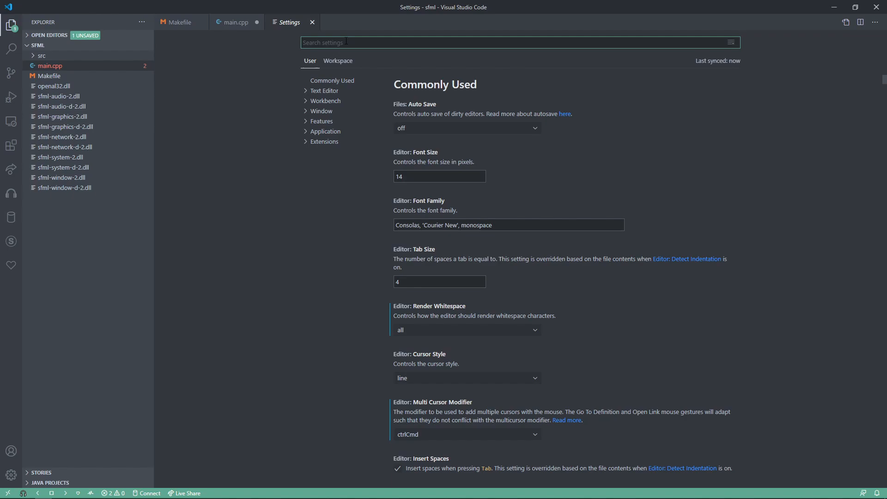
Search settings for 'compiler' and confirm the default compiler path is C:/MinGW/bin/g++.exe.
{"action": "type", "text": "compil"}
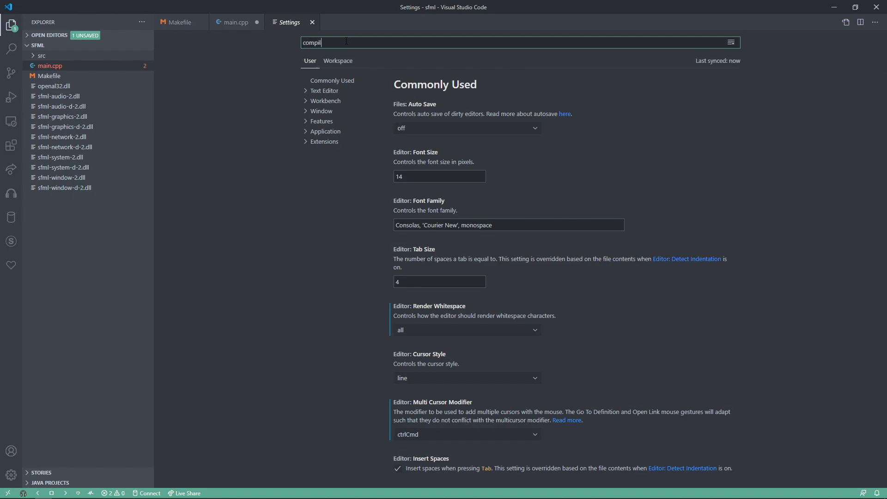
{"action": "type", "text": "er"}
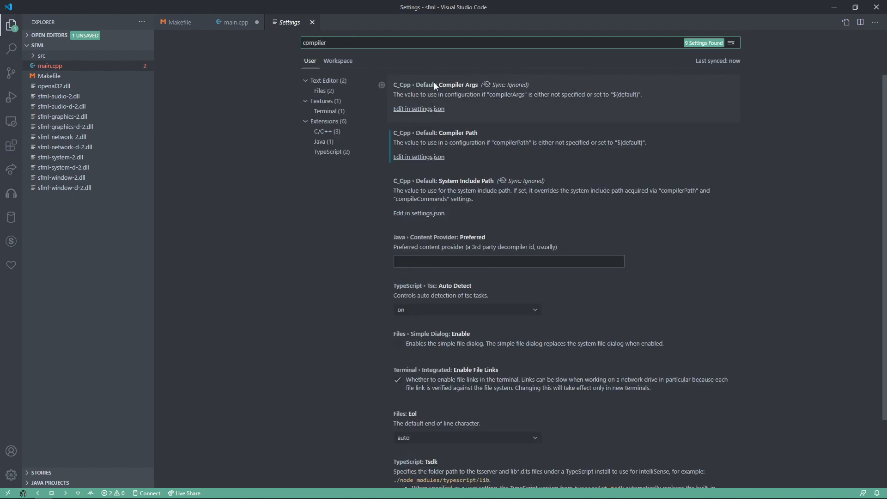
{"action": "mouse_move", "coordinate": [467, 107]}
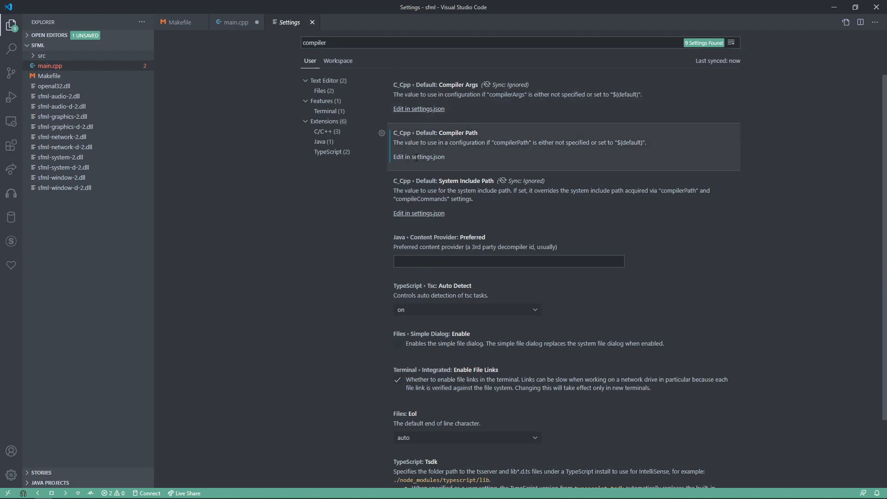
{"action": "left_click", "coordinate": [419, 157]}
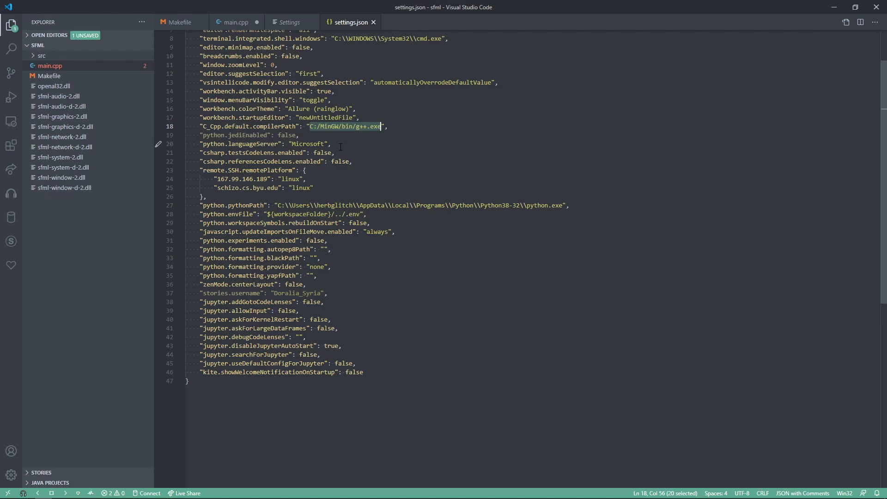
{"action": "left_click", "coordinate": [289, 23]}
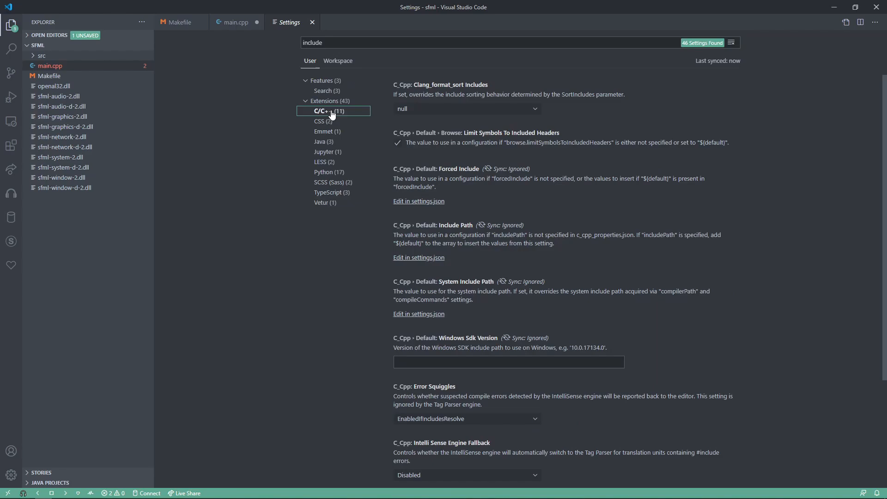
{"action": "mouse_move", "coordinate": [412, 260]}
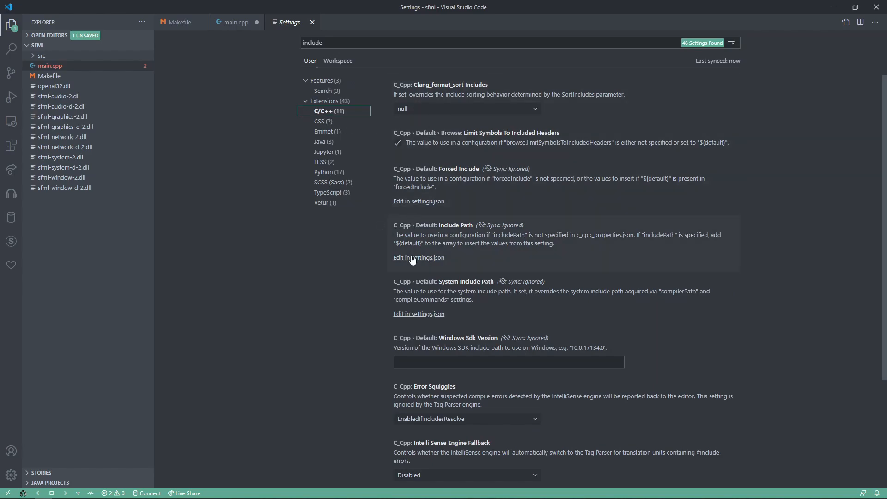
Set C_Cpp Default Include Path to ["${workspaceFolder}/**"] in settings.json and save.
{"action": "left_click", "coordinate": [419, 257]}
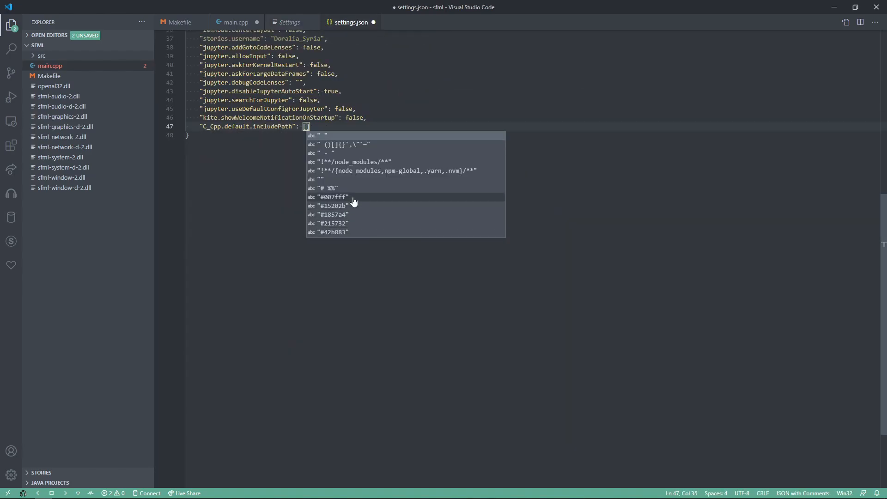
{"action": "type", "text": "["}
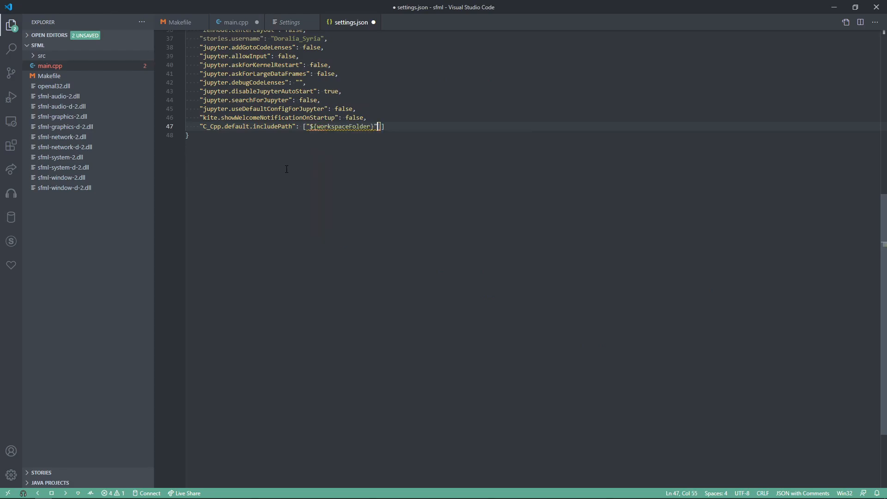
{"action": "type", "text": "/"}
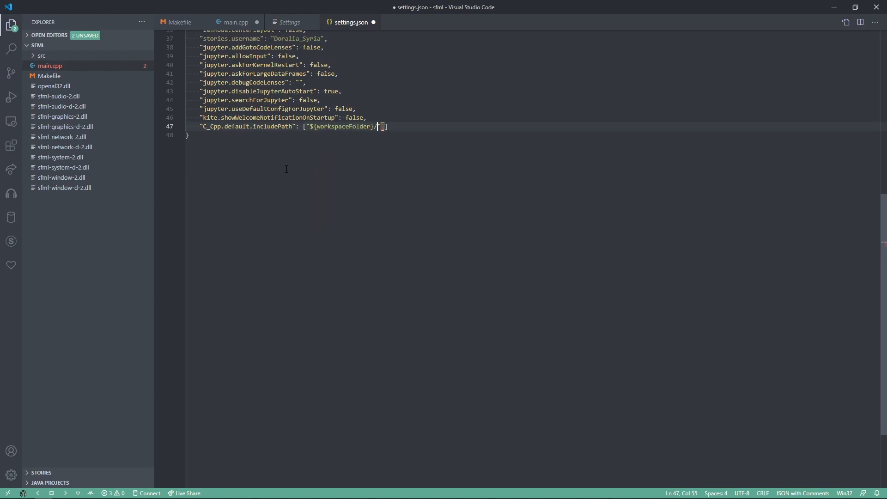
{"action": "type", "text": "**"}
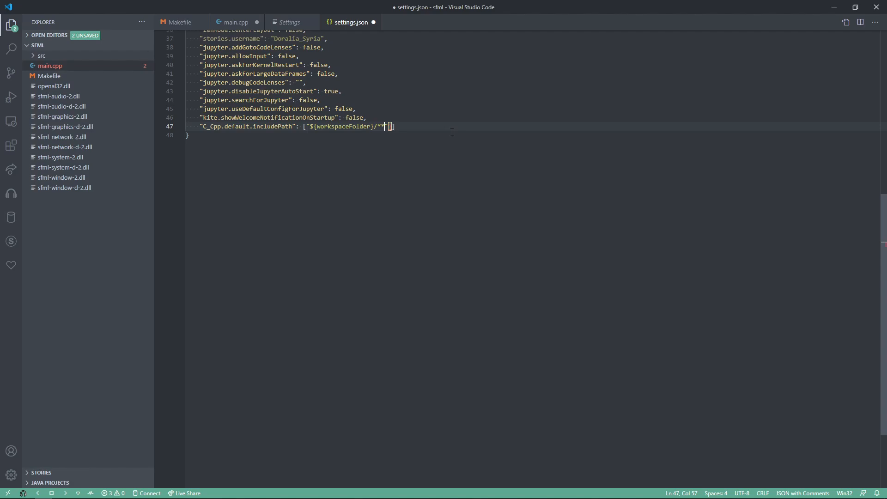
{"action": "type", "text": "\""}
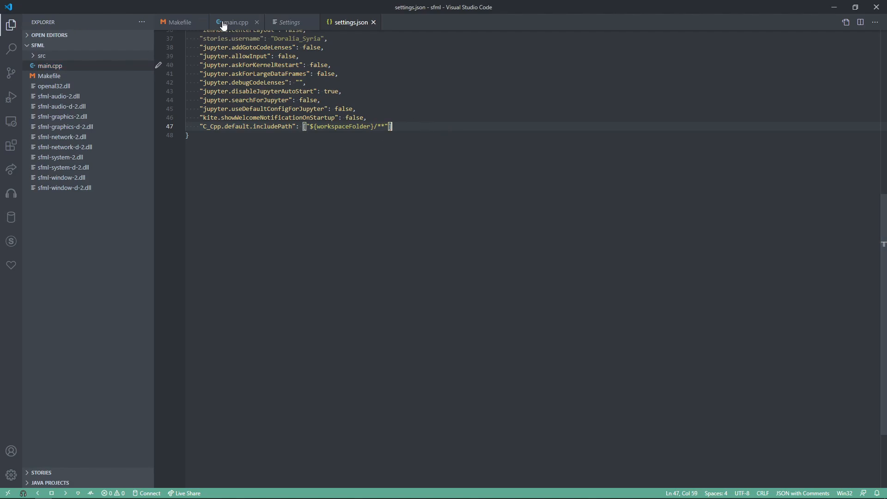
{"action": "left_click", "coordinate": [234, 22]}
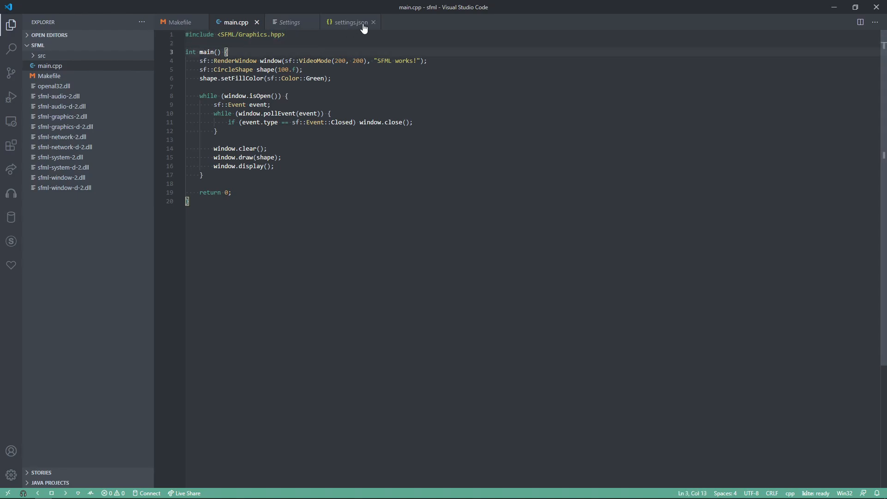
Write the Makefile all: rule 'g++ -Isrc/include -c main.cpp' and save it.
{"action": "left_click", "coordinate": [373, 22]}
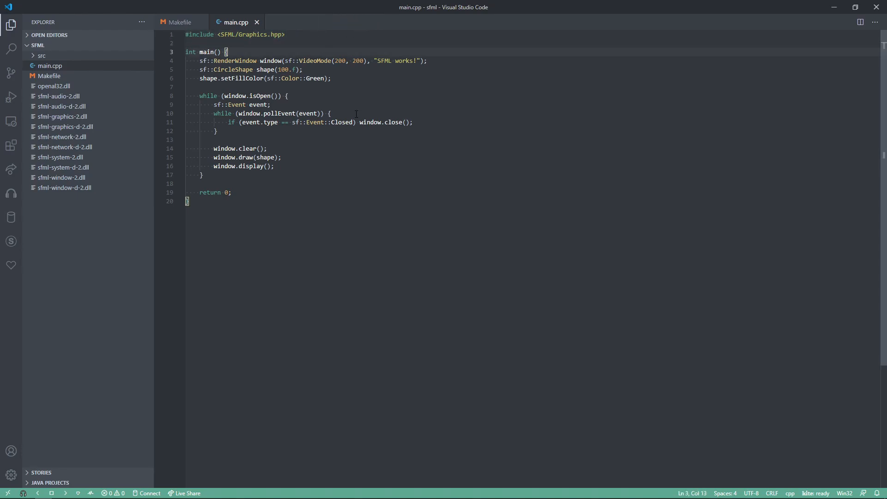
{"action": "mouse_move", "coordinate": [363, 128]}
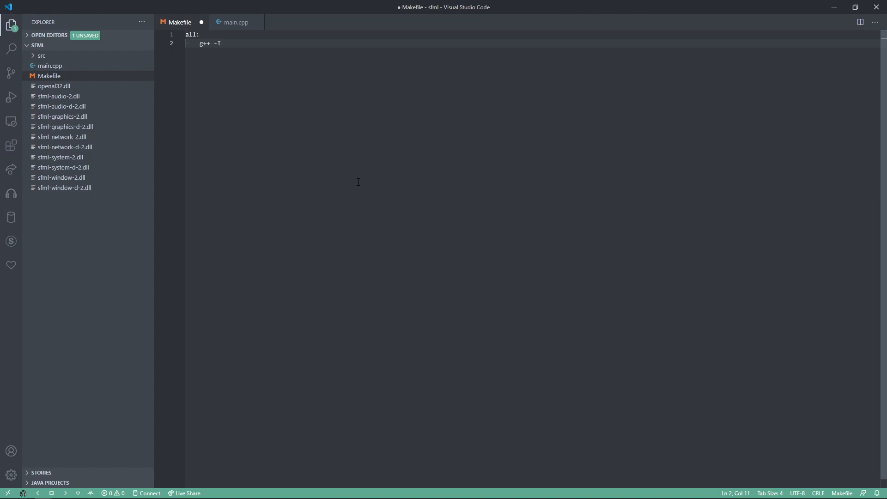
{"action": "type", "text": "sr"}
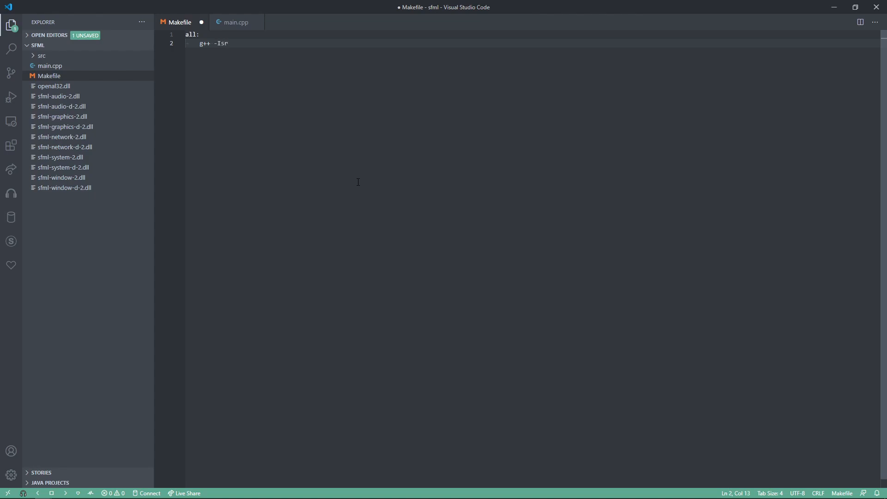
{"action": "type", "text": "c/include"}
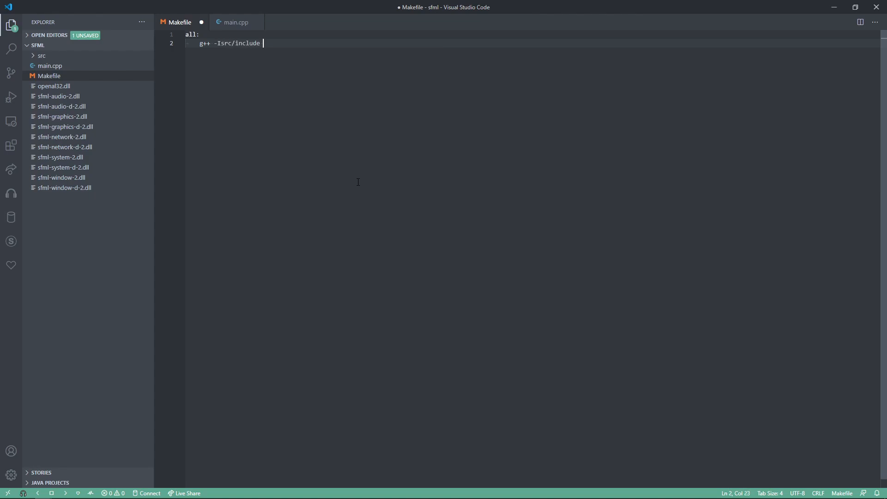
{"action": "type", "text": "-c main.cpp"}
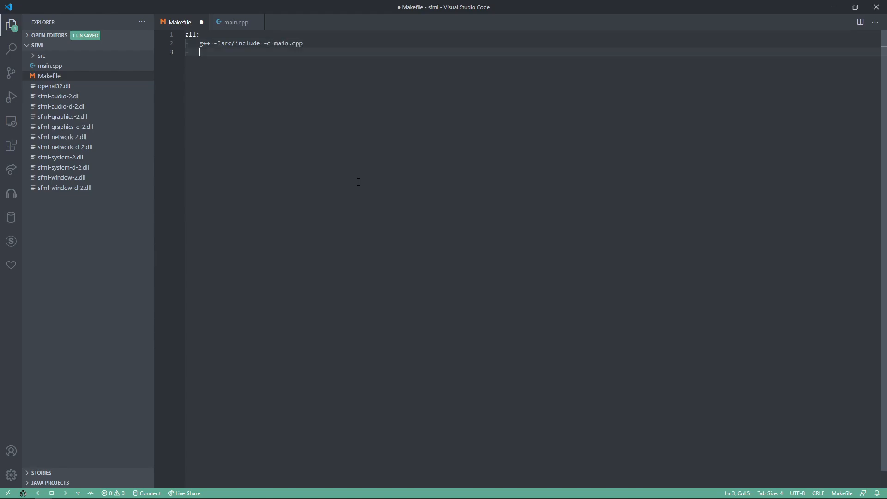
{"action": "key", "text": "Home"}
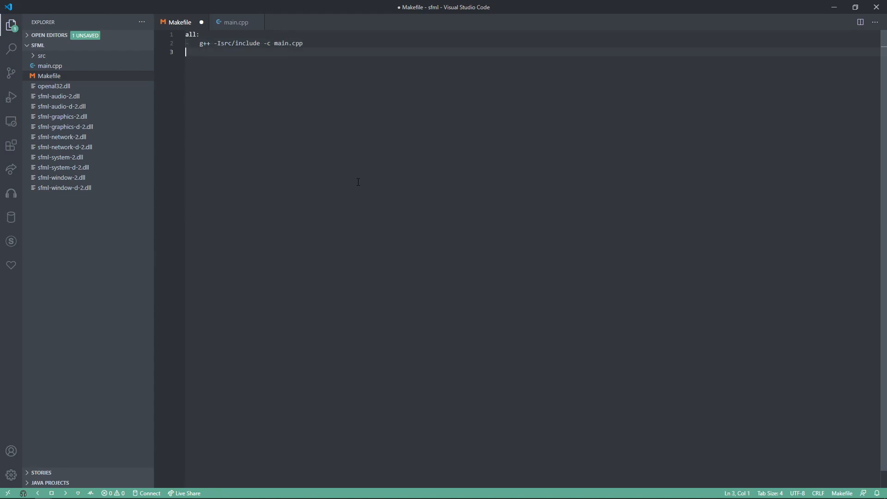
{"action": "key", "text": "ctrl+s"}
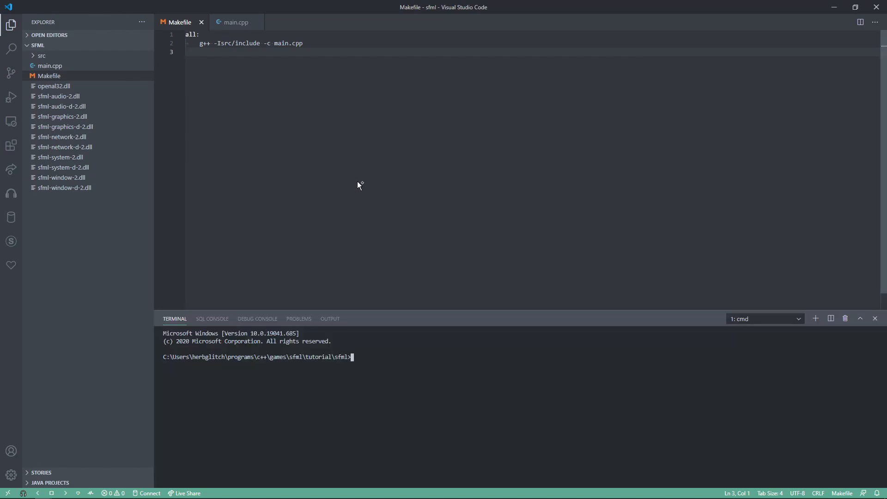
Run make in the integrated terminal to compile main.cpp into main.o.
{"action": "type", "text": "make"}
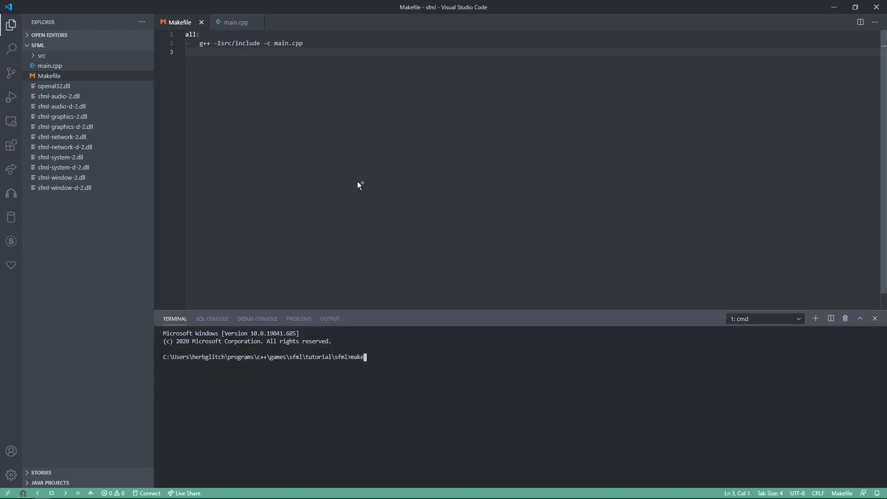
{"action": "key", "text": "Return"}
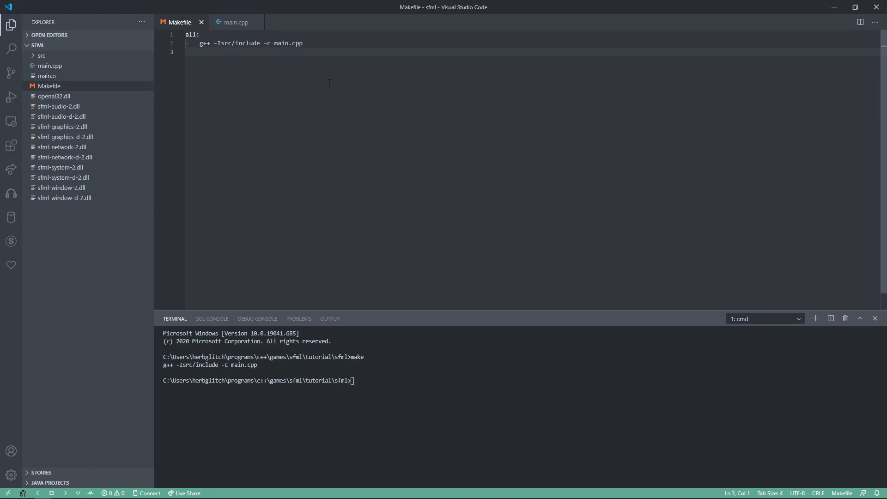
{"action": "left_click", "coordinate": [198, 34]}
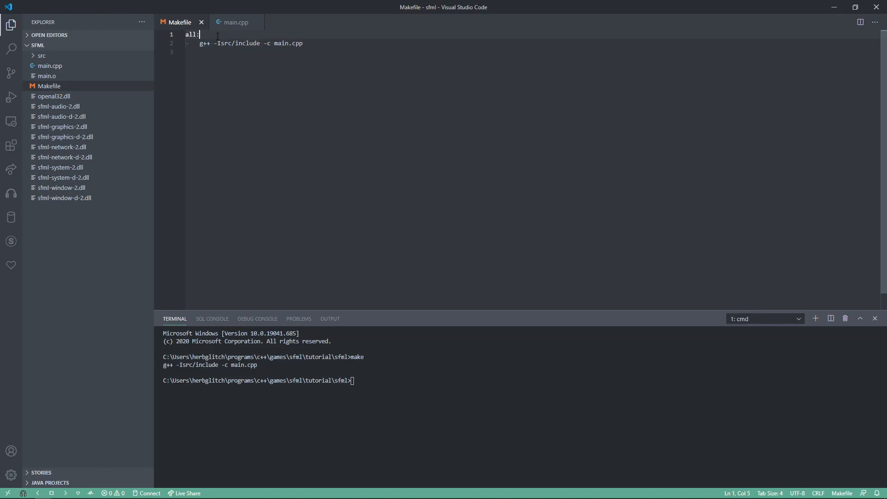
Rename the rule to compile, add an empty link rule, and make all depend on compile link.
{"action": "type", "text": "cop"}
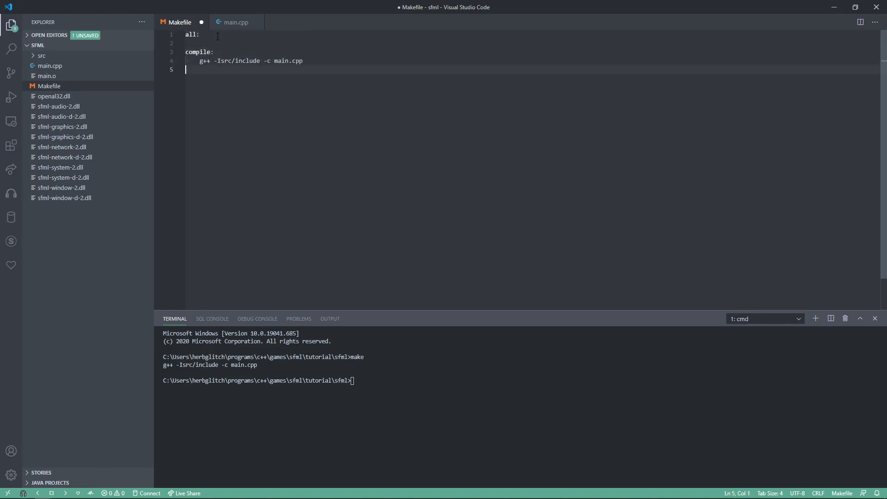
{"action": "type", "text": "linke"}
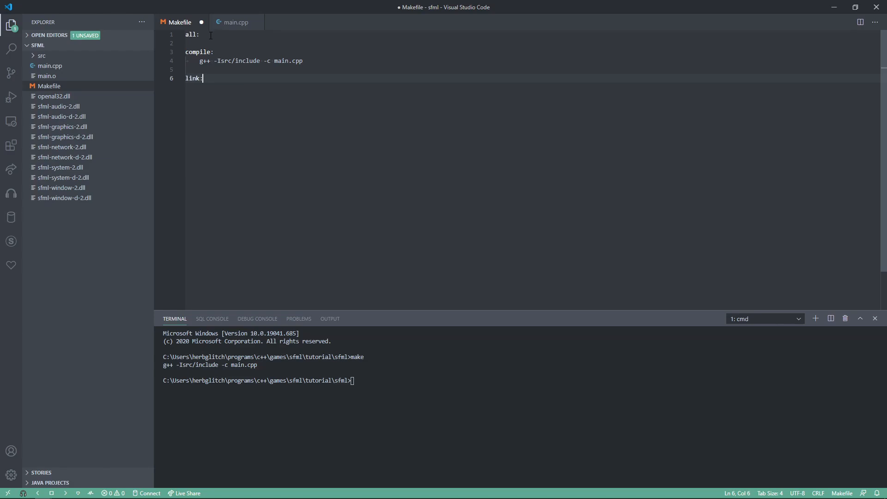
{"action": "type", "text": "compile l"}
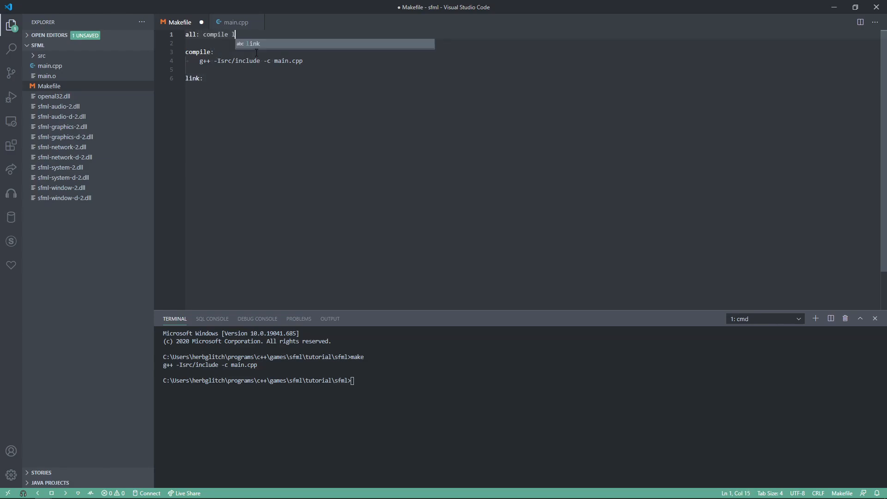
{"action": "type", "text": "ink"}
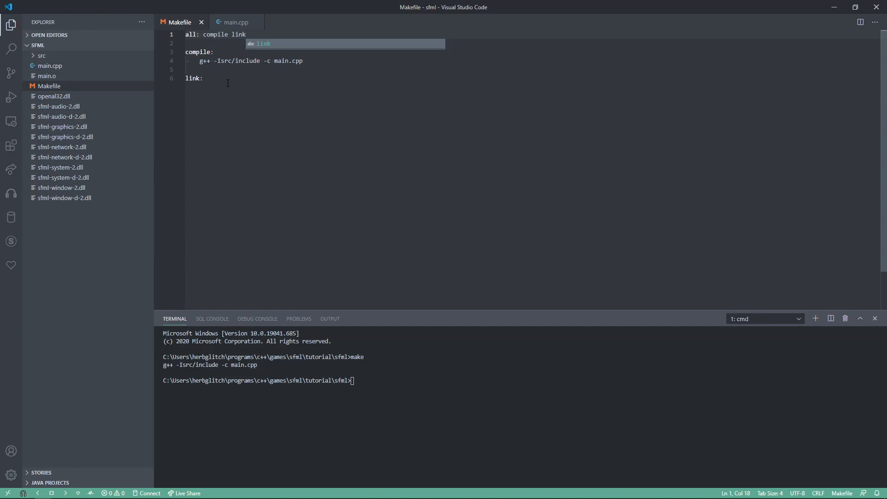
{"action": "key", "text": "Enter"}
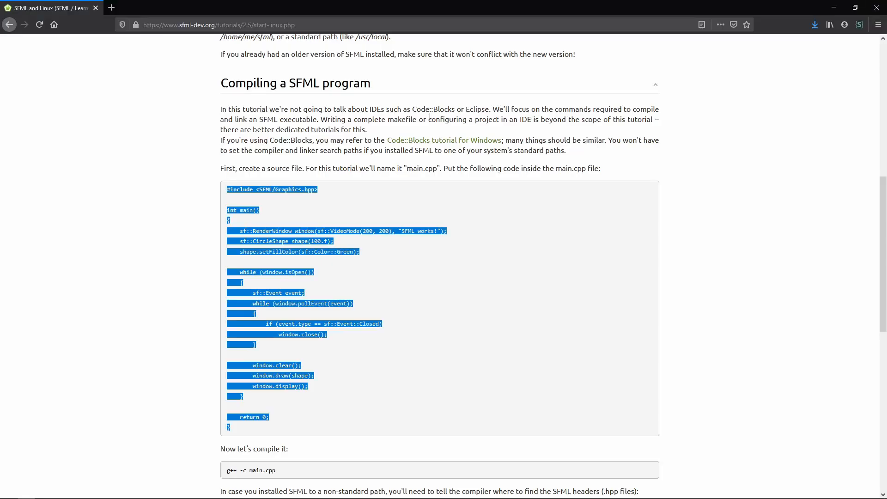
Scroll the SFML Linux tutorial to its compiling section and select the g++ -I command.
{"action": "scroll", "scroll_direction": "down", "scroll_amount": 3}
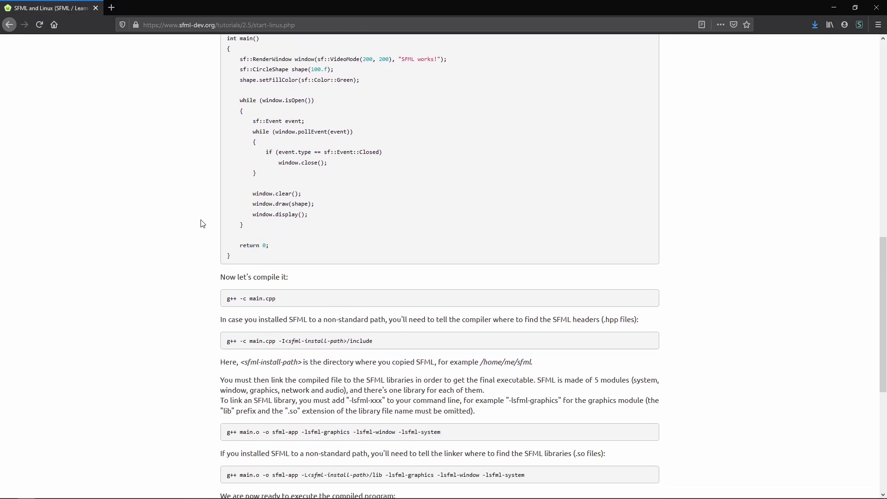
{"action": "scroll", "scroll_direction": "down", "scroll_amount": 3}
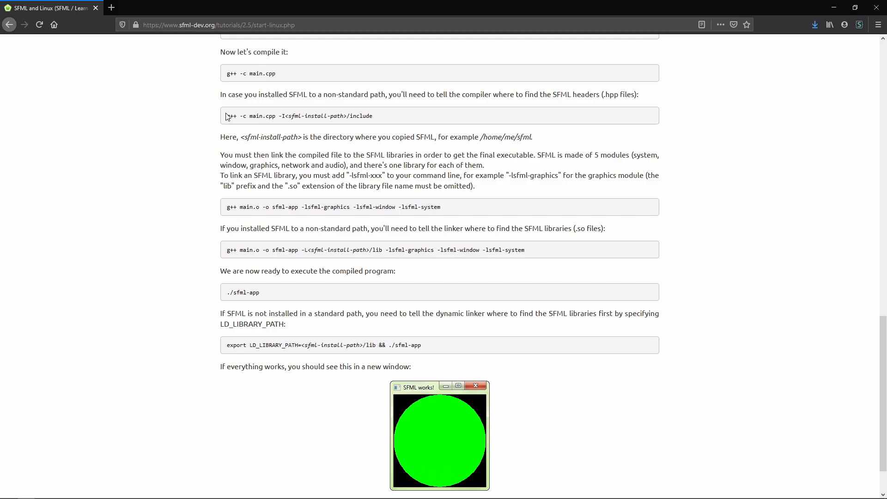
{"action": "triple_click", "coordinate": [299, 116]}
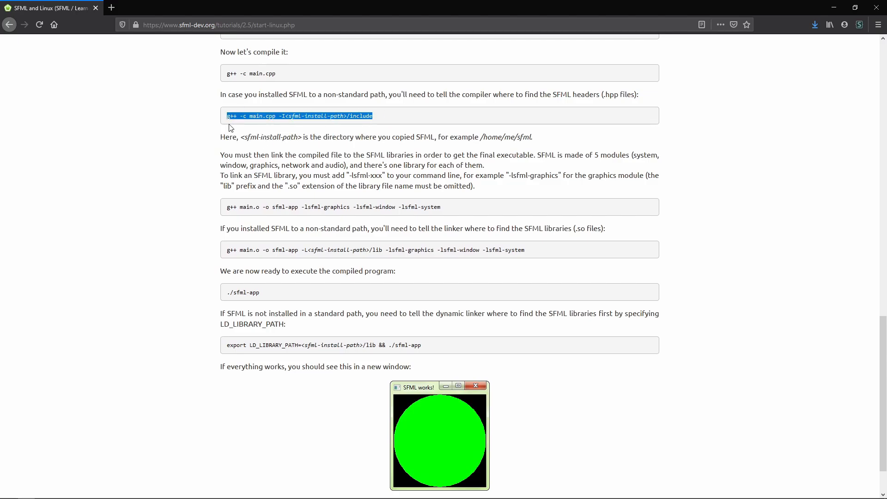
{"action": "scroll", "scroll_direction": "down", "scroll_amount": 3}
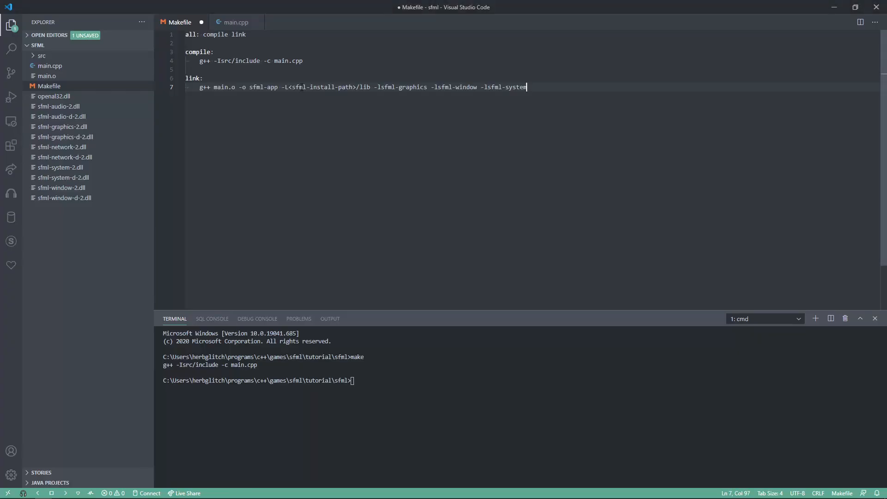
Change the link command's install path to src and its output name from sfml-app to main.
{"action": "double_click", "coordinate": [314, 87]}
{"action": "type", "text": "rc"}
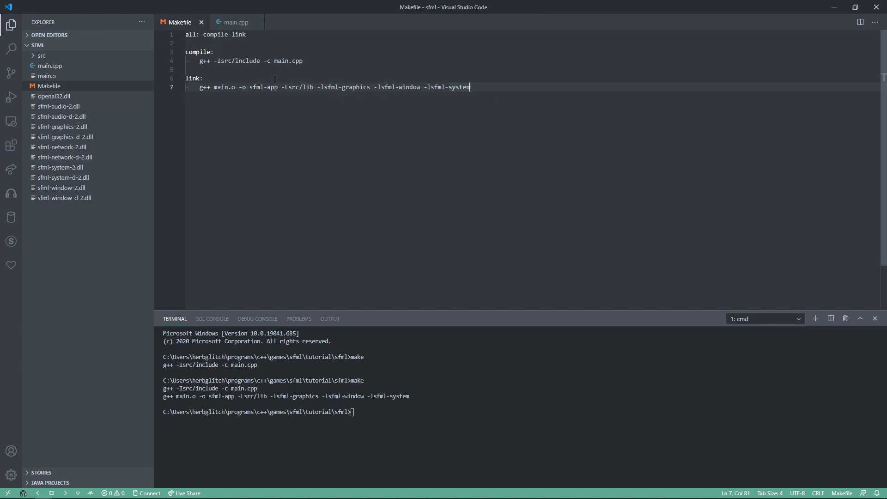
{"action": "double_click", "coordinate": [262, 88]}
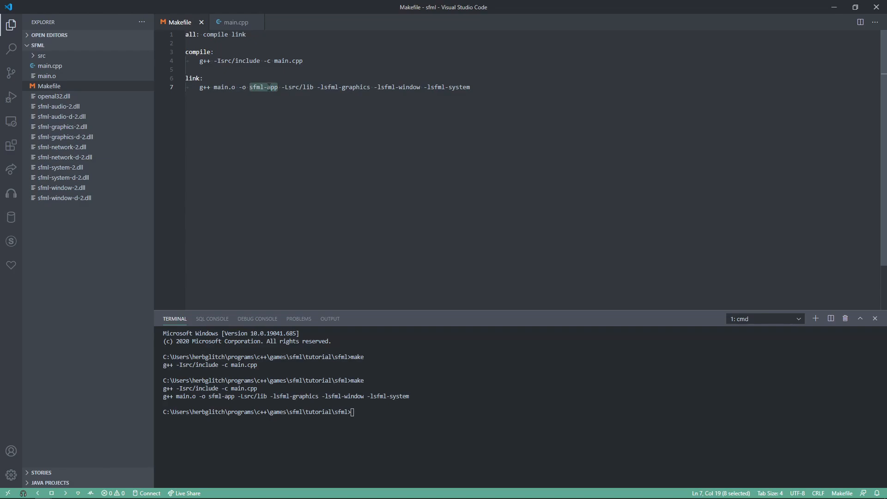
{"action": "type", "text": "main"}
{"action": "left_click", "coordinate": [521, 412]}
{"action": "type", "text": "make"}
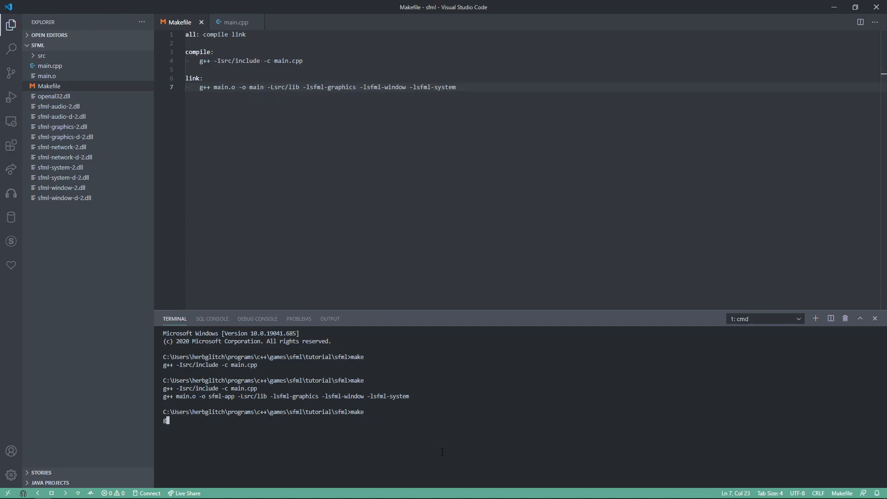
Run make to build main.exe, then launch main to open the SFML window.
{"action": "key", "text": "Return"}
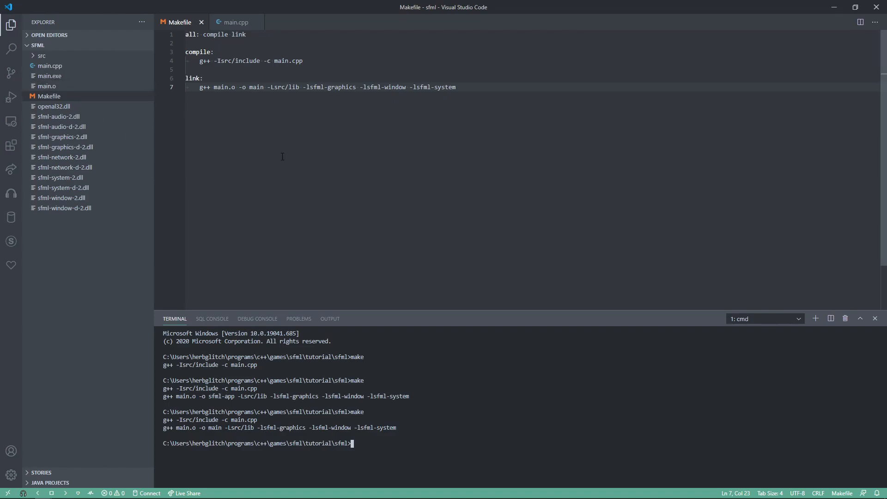
{"action": "type", "text": "mai"}
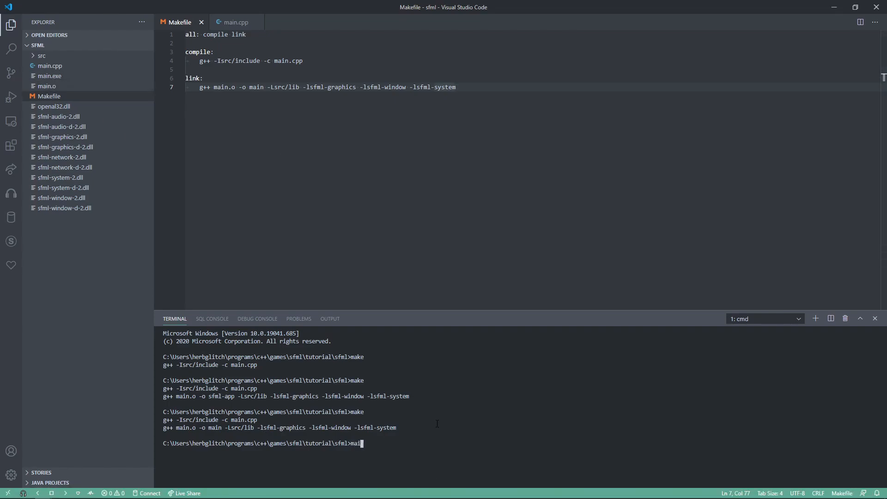
{"action": "key", "text": "Return"}
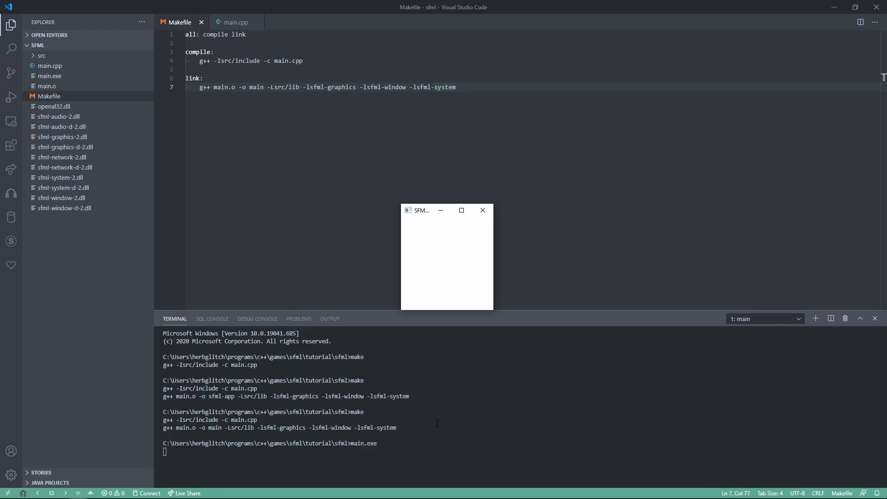